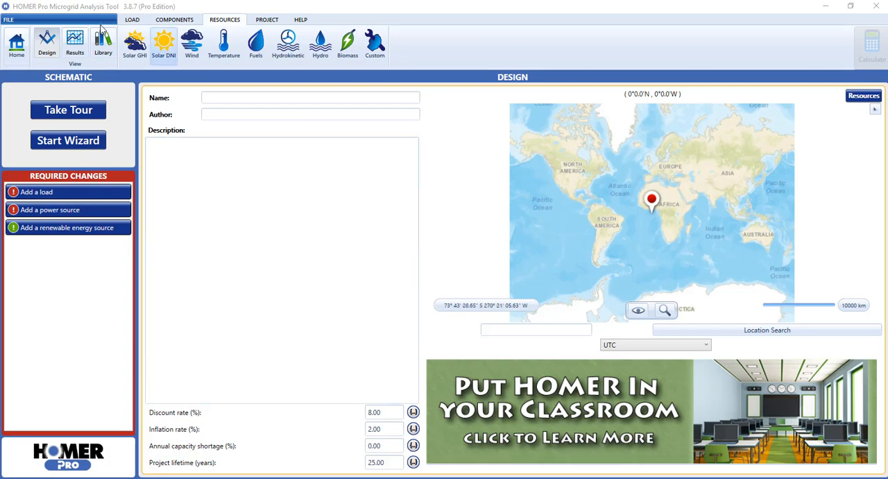
Create a synthetic residential electric load, Electric Load #1, with its profiles shown.
{"action": "left_click", "coordinate": [129, 20]}
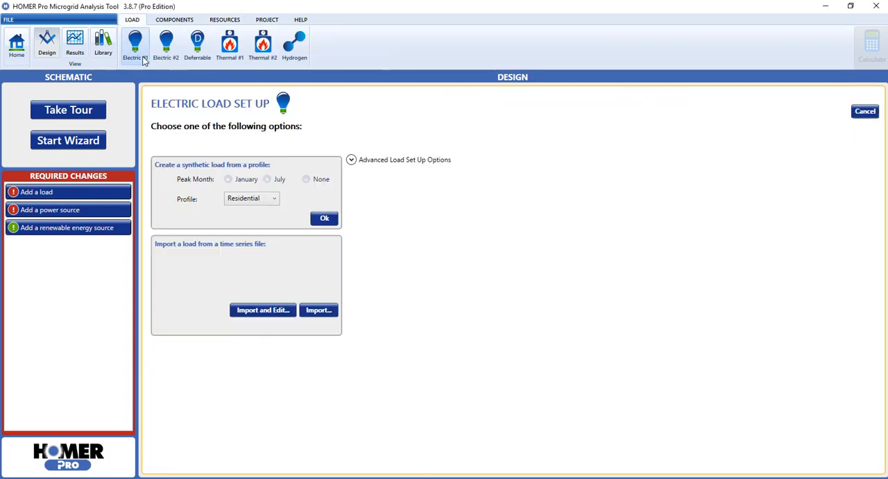
{"action": "left_click", "coordinate": [325, 218]}
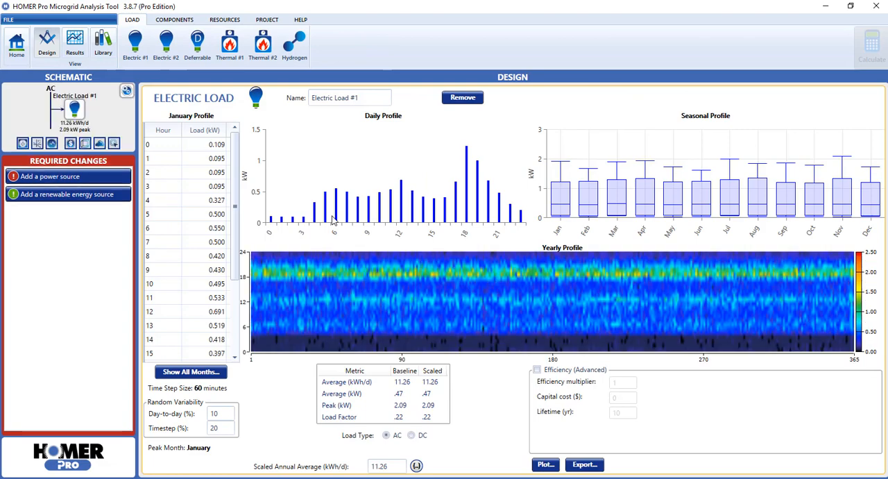
Add a Generic 1kWh Lead Acid battery from the Components storage options.
{"action": "left_click", "coordinate": [172, 19]}
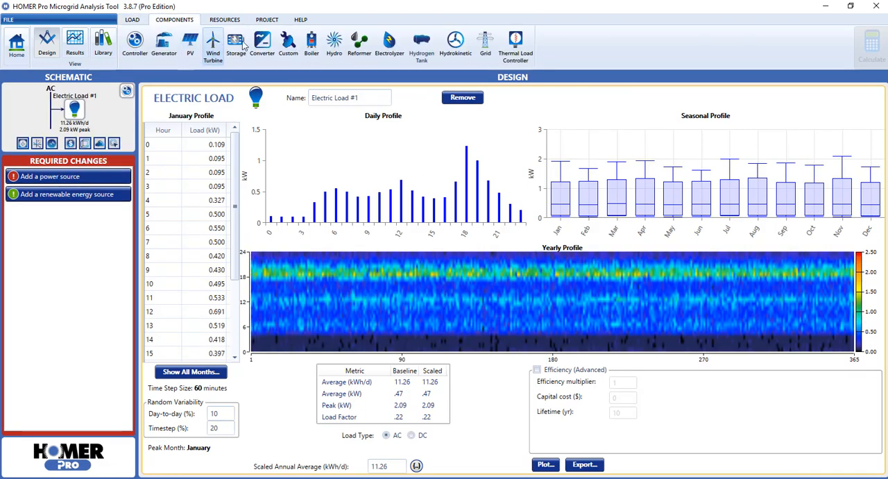
{"action": "left_click", "coordinate": [236, 38]}
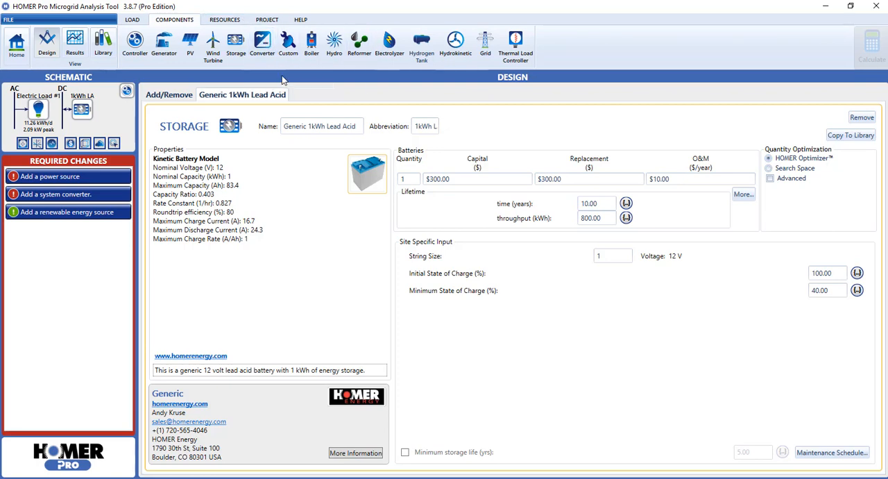
{"action": "mouse_move", "coordinate": [280, 76]}
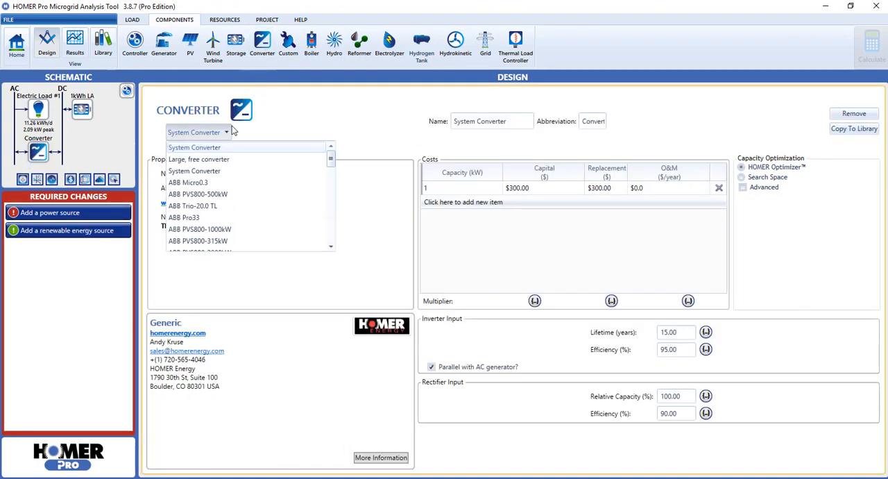
Add the generic system converter and a Generic flat plate PV array to the model.
{"action": "left_click", "coordinate": [195, 147]}
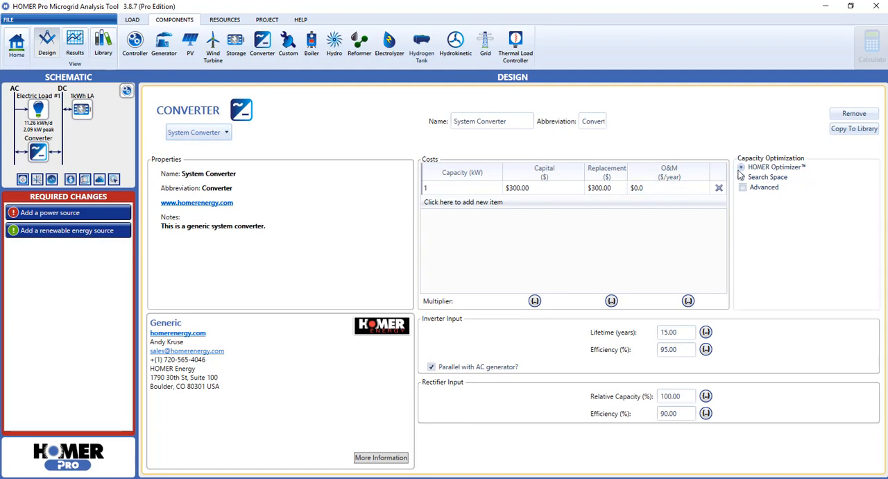
{"action": "left_click", "coordinate": [191, 43]}
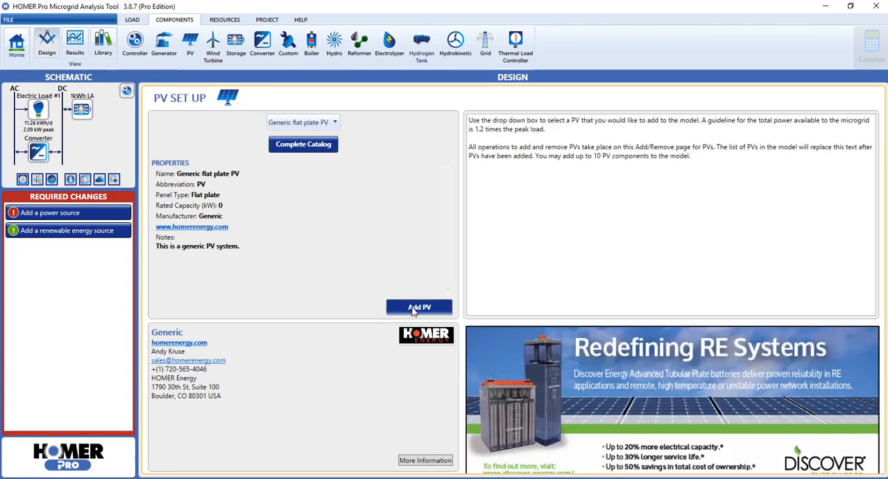
{"action": "left_click", "coordinate": [419, 307]}
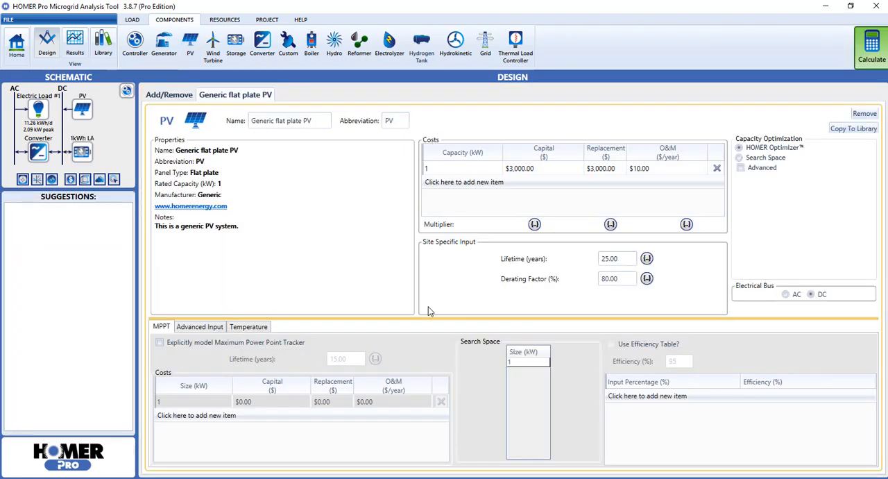
{"action": "mouse_move", "coordinate": [873, 136]}
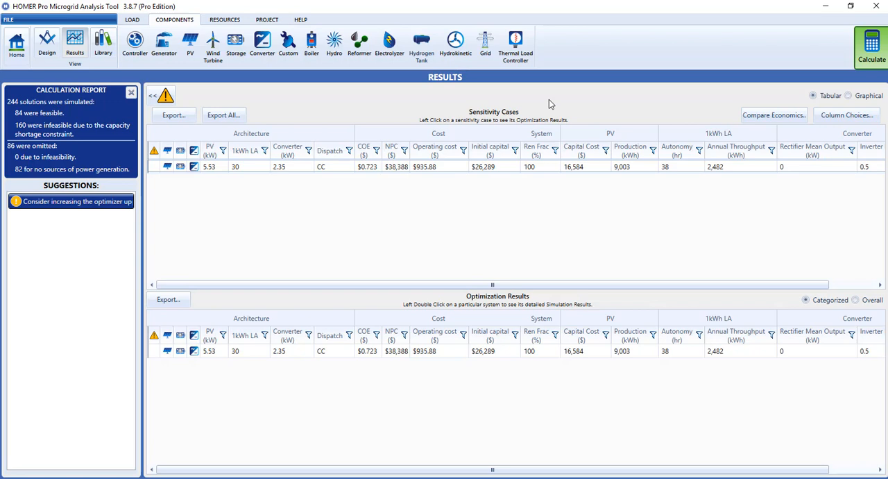
{"action": "mouse_move", "coordinate": [192, 48]}
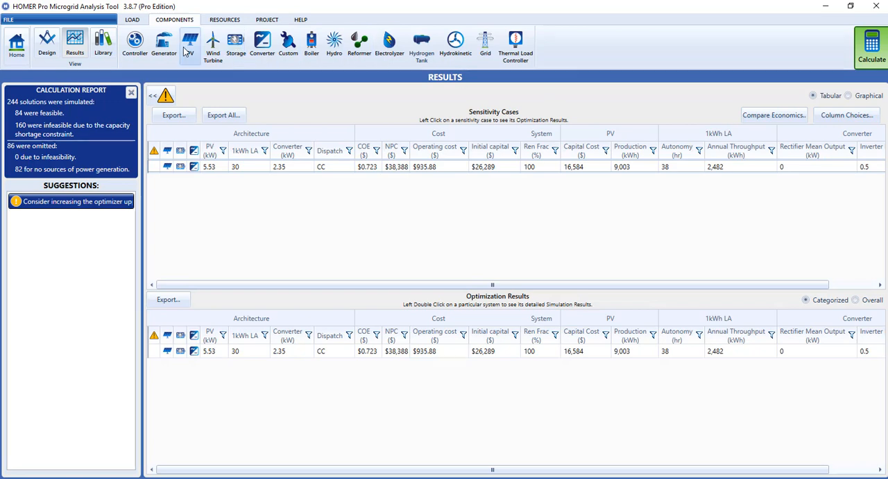
Enable advanced capacity optimization for the flat plate PV with an upper bound of 20.
{"action": "left_click", "coordinate": [189, 42]}
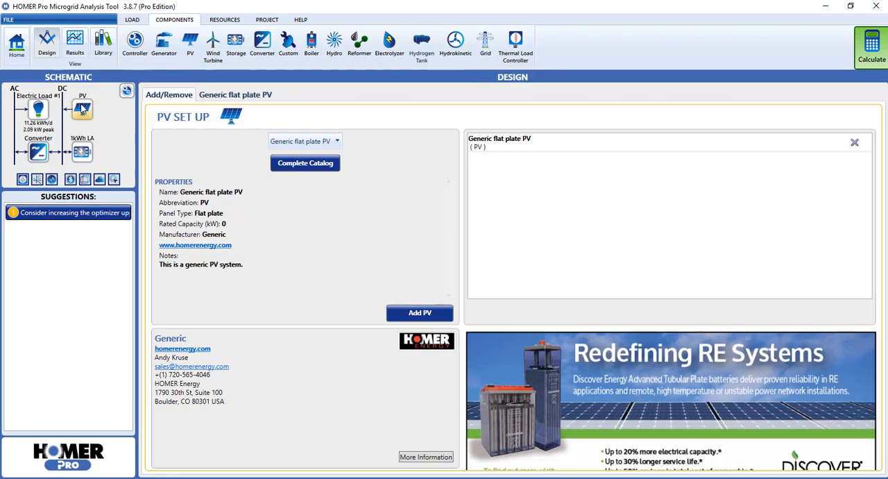
{"action": "left_click", "coordinate": [419, 313]}
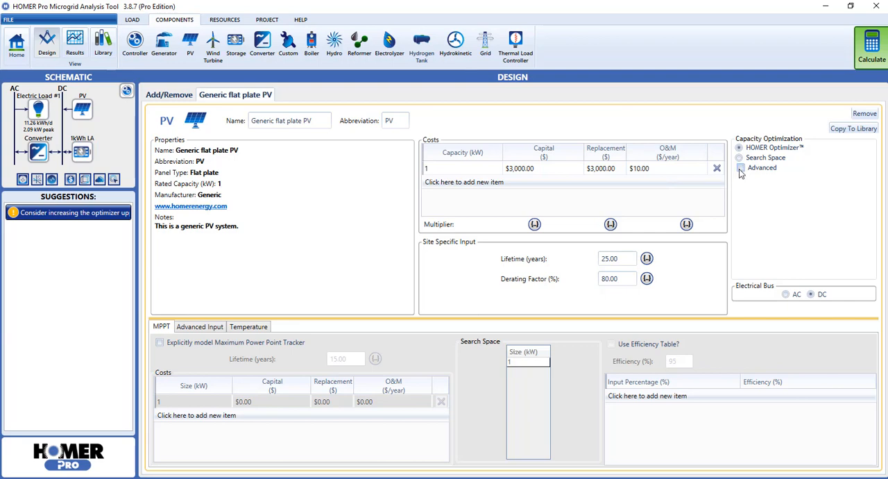
{"action": "left_click", "coordinate": [740, 167]}
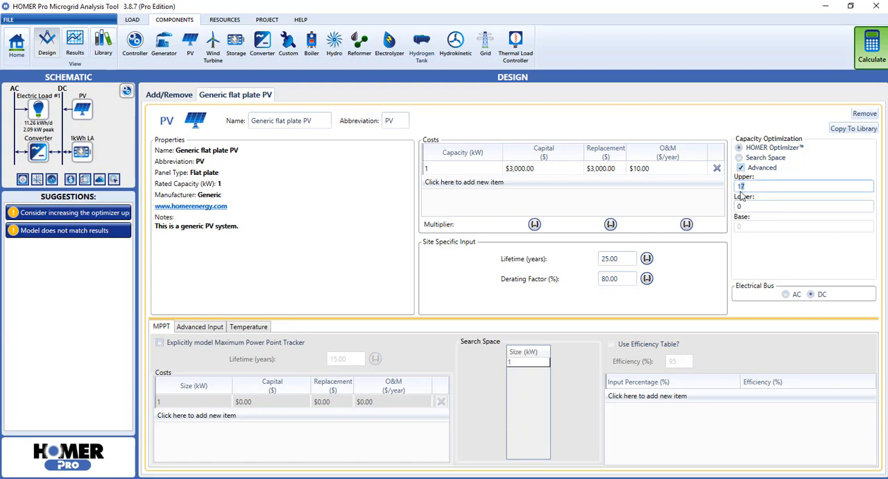
{"action": "type", "text": "20"}
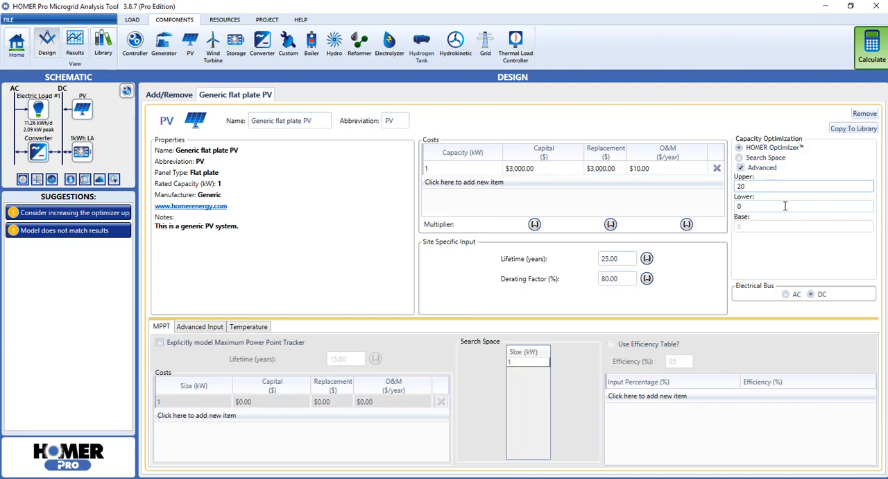
{"action": "mouse_move", "coordinate": [830, 92]}
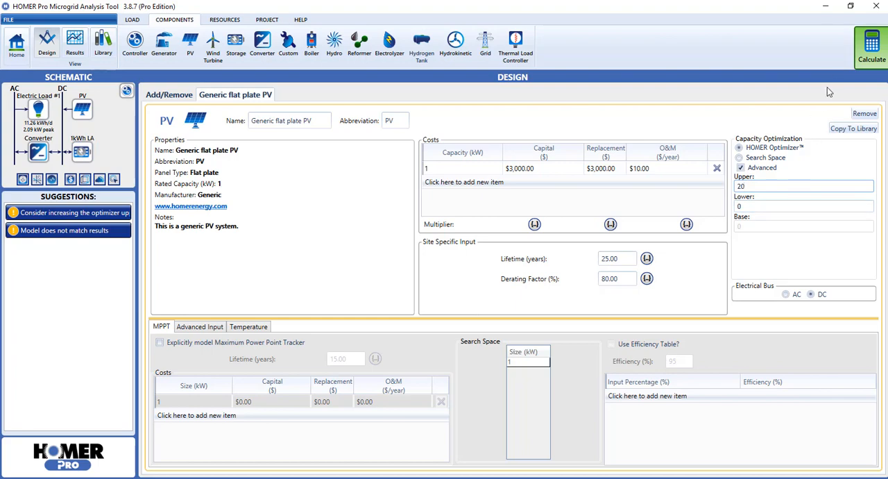
Recalculate to get 5.70 kW PV, 29 batteries, 2.40 kW converter, NPC $38,612.
{"action": "left_click", "coordinate": [871, 45]}
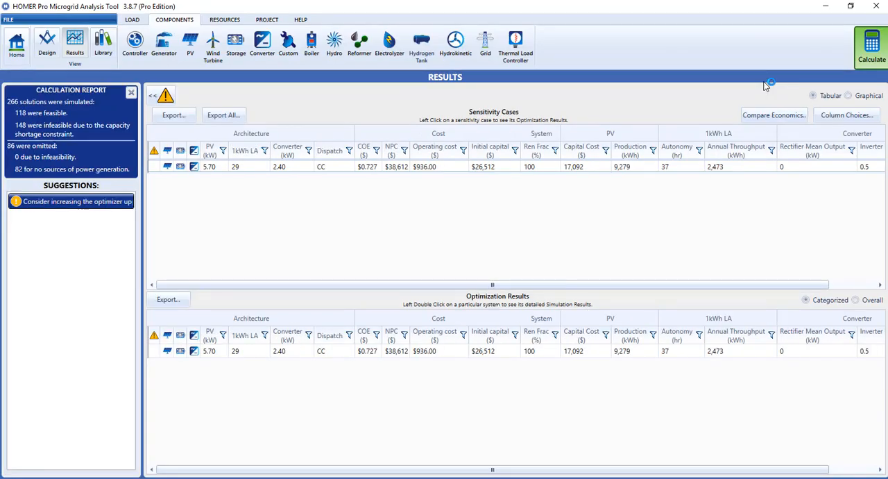
{"action": "mouse_move", "coordinate": [760, 78]}
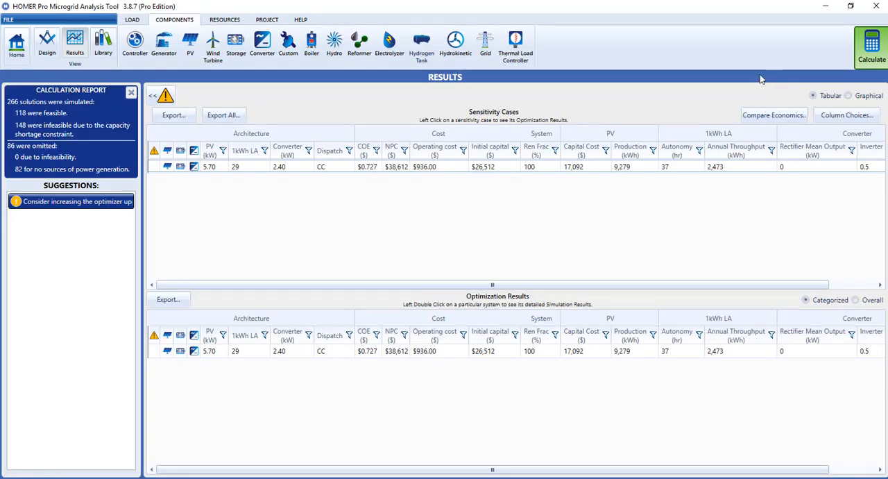